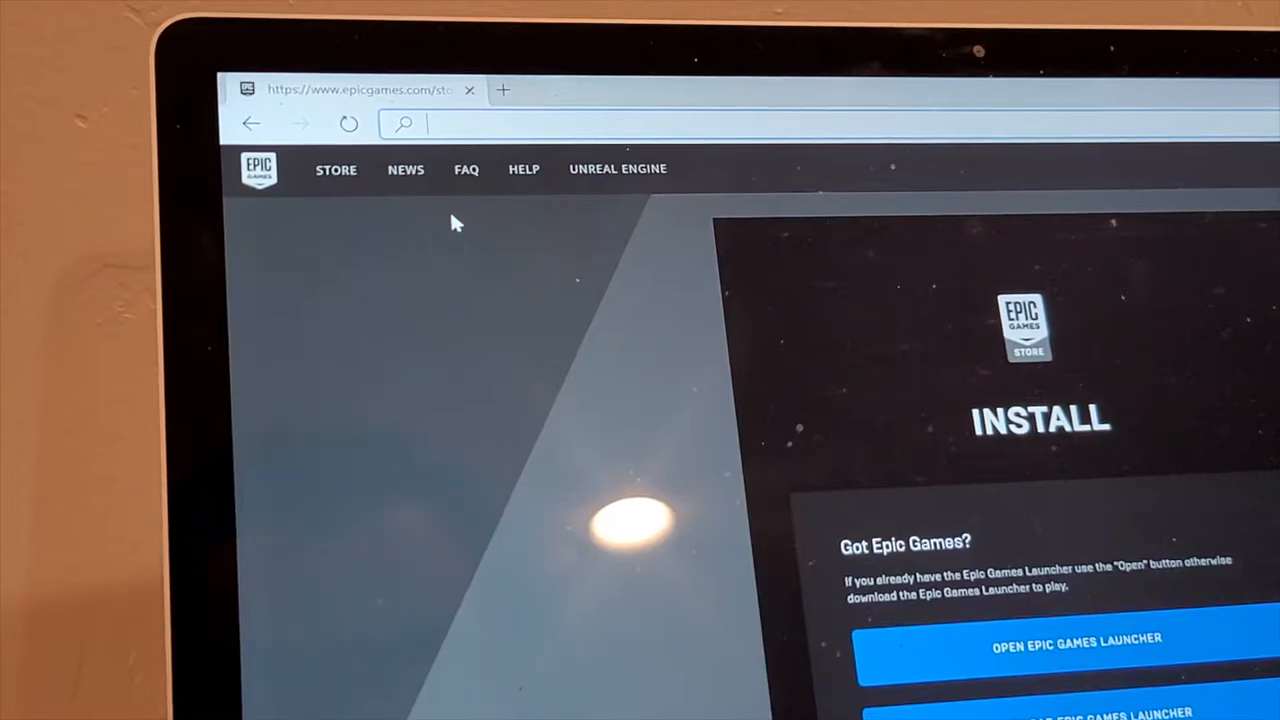
Search for 'epic games download' in Edge to reach the launcher download page
{"action": "type", "text": "epic games download"}
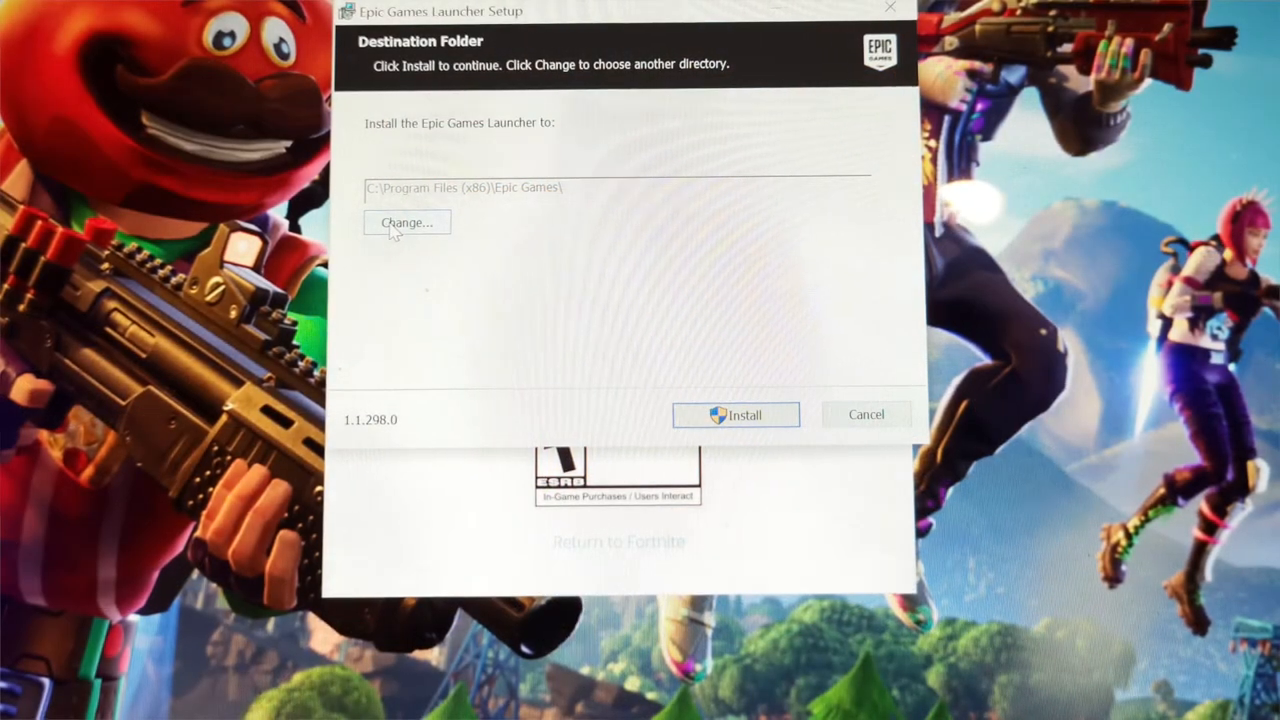
Change the launcher's destination folder from Program Files on C: to Extreme SSD (E:)
{"action": "left_click", "coordinate": [407, 222]}
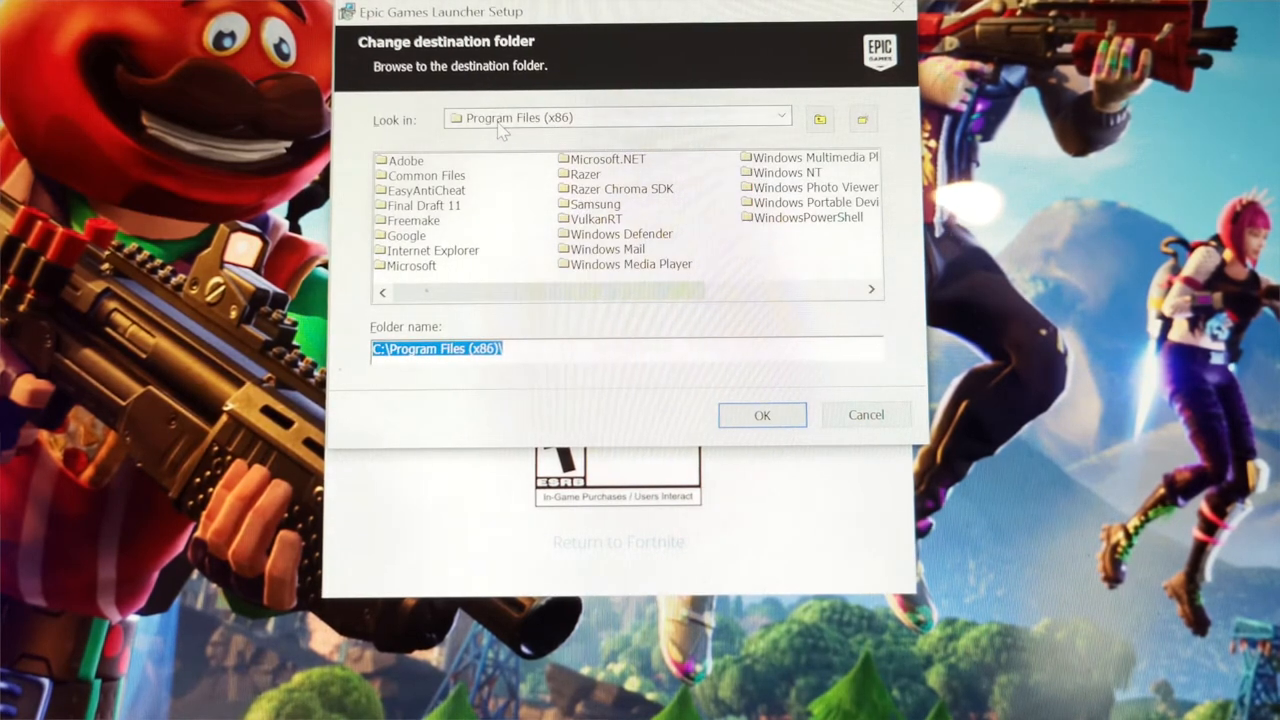
{"action": "left_click", "coordinate": [782, 117]}
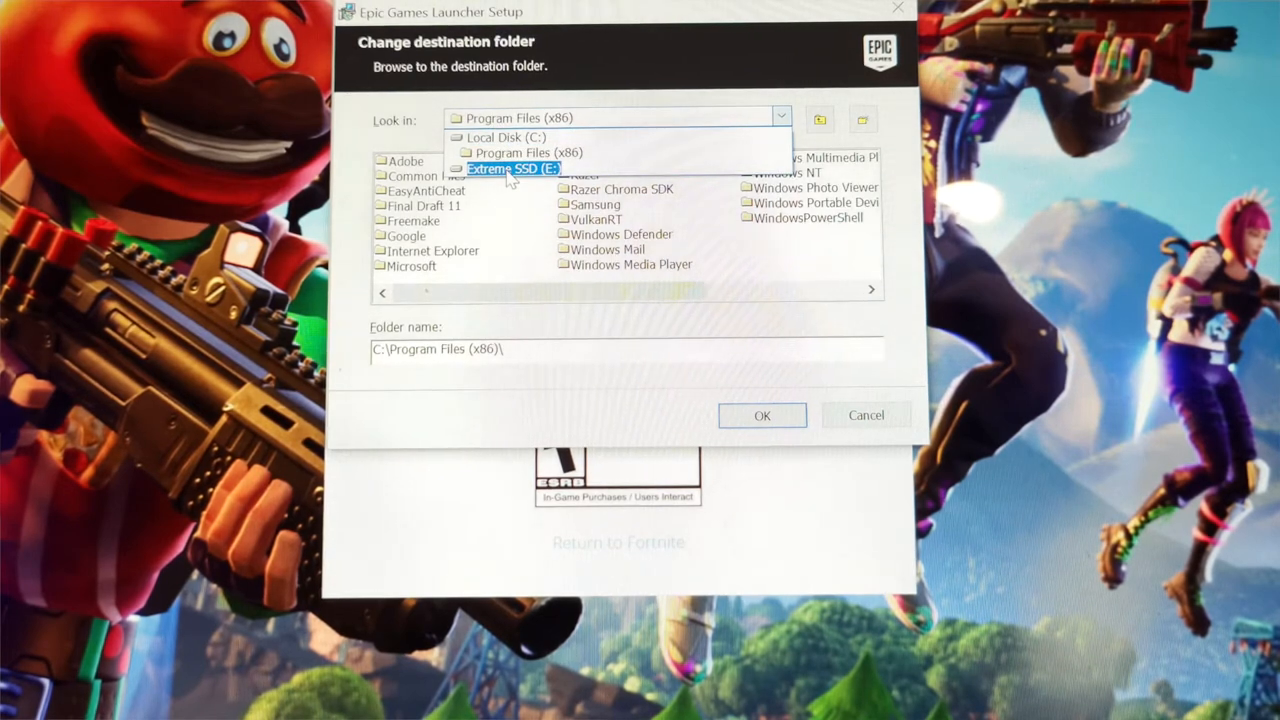
{"action": "left_click", "coordinate": [512, 168]}
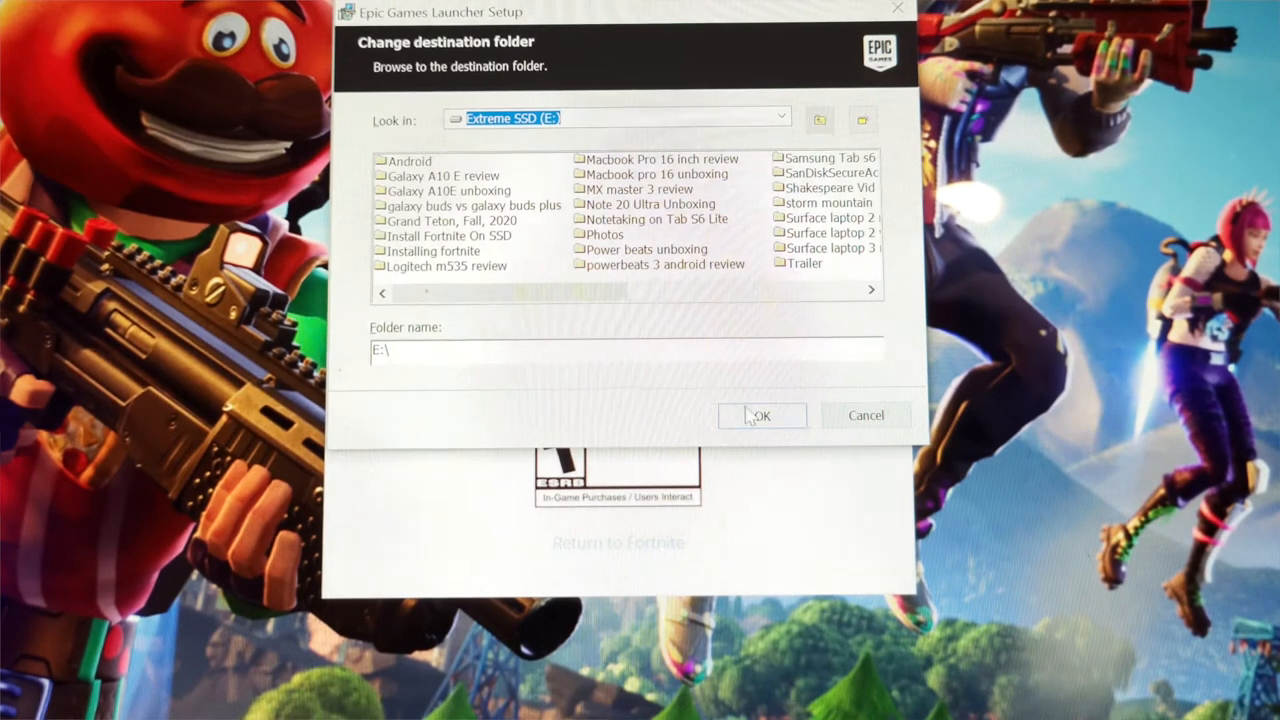
{"action": "left_click", "coordinate": [762, 415]}
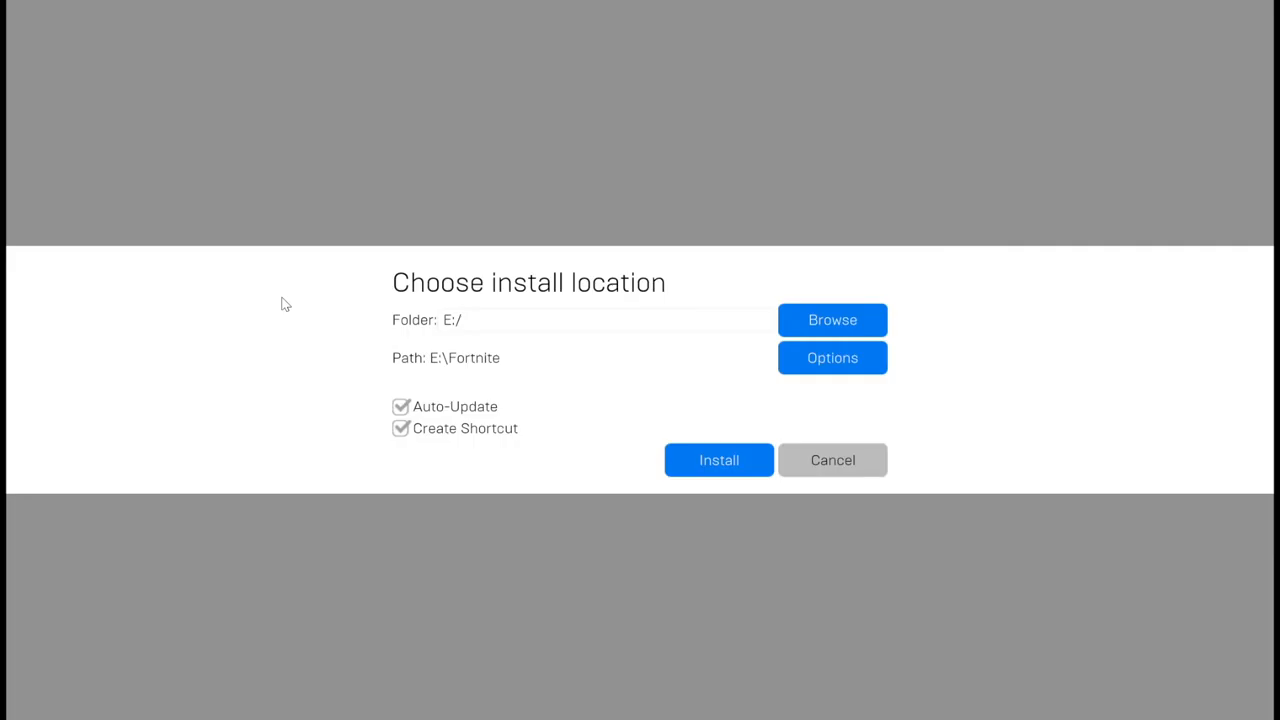
{"action": "mouse_move", "coordinate": [771, 329]}
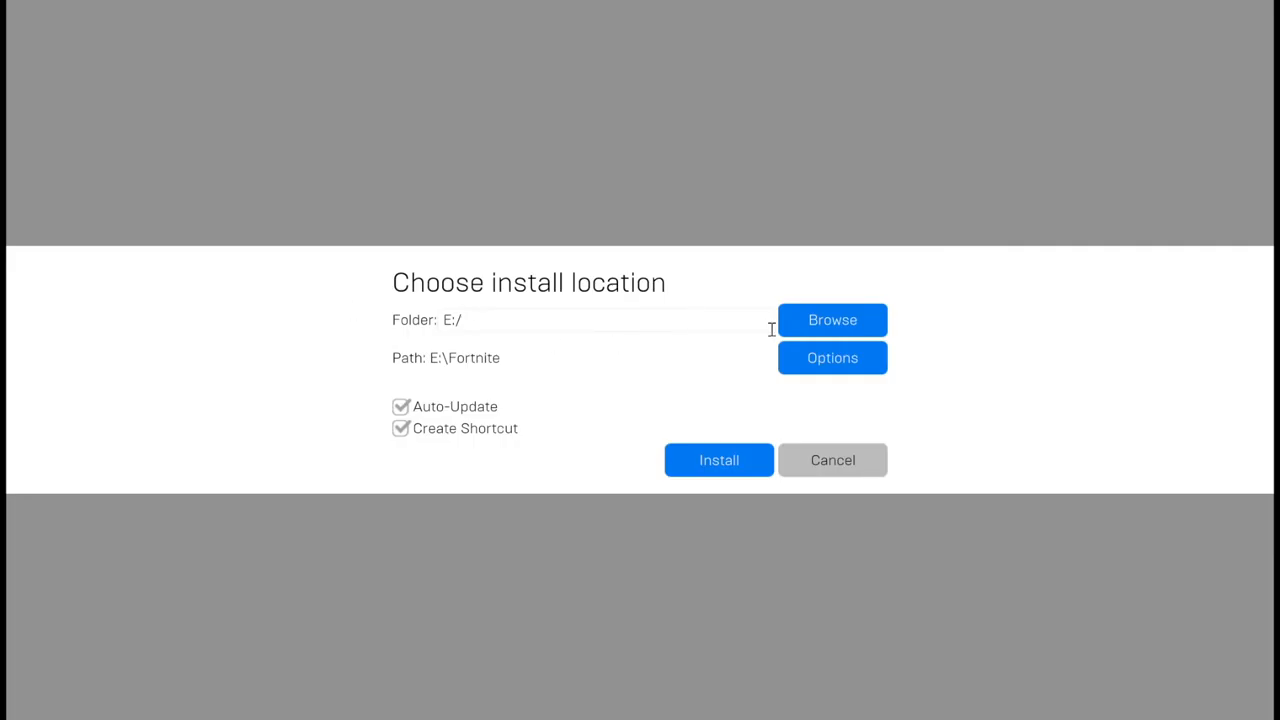
{"action": "mouse_move", "coordinate": [428, 265]}
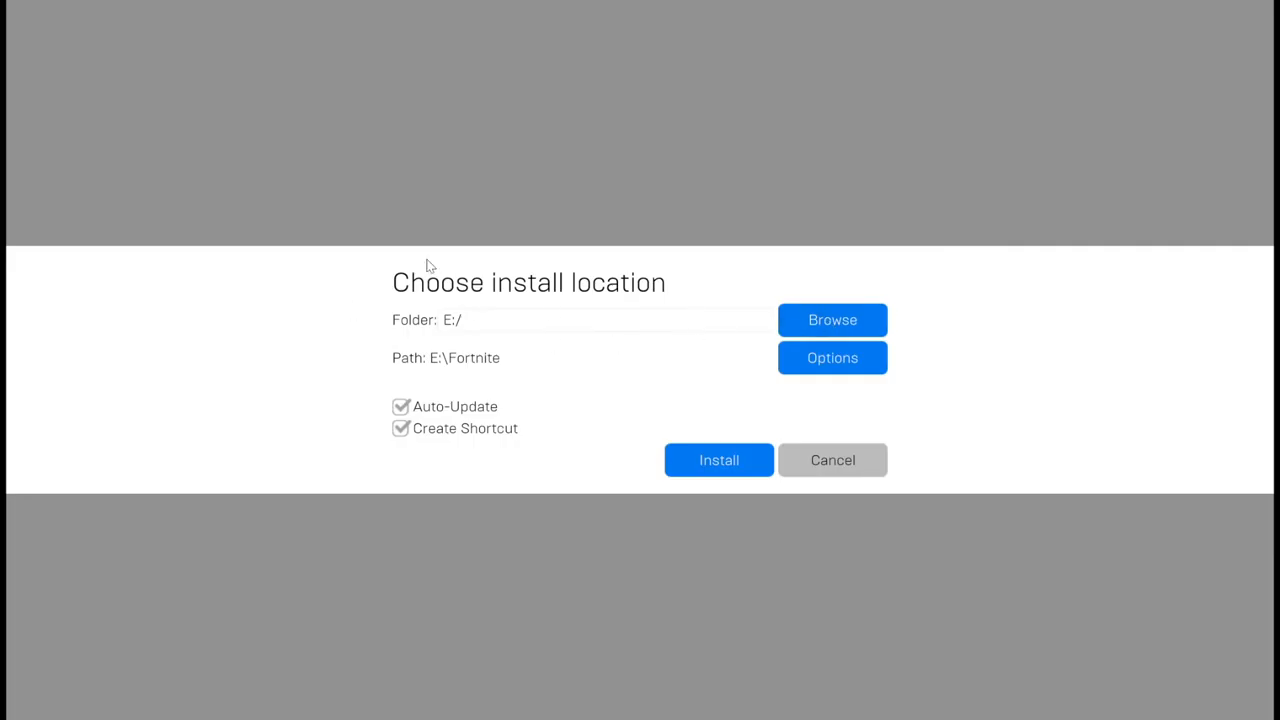
{"action": "mouse_move", "coordinate": [493, 332]}
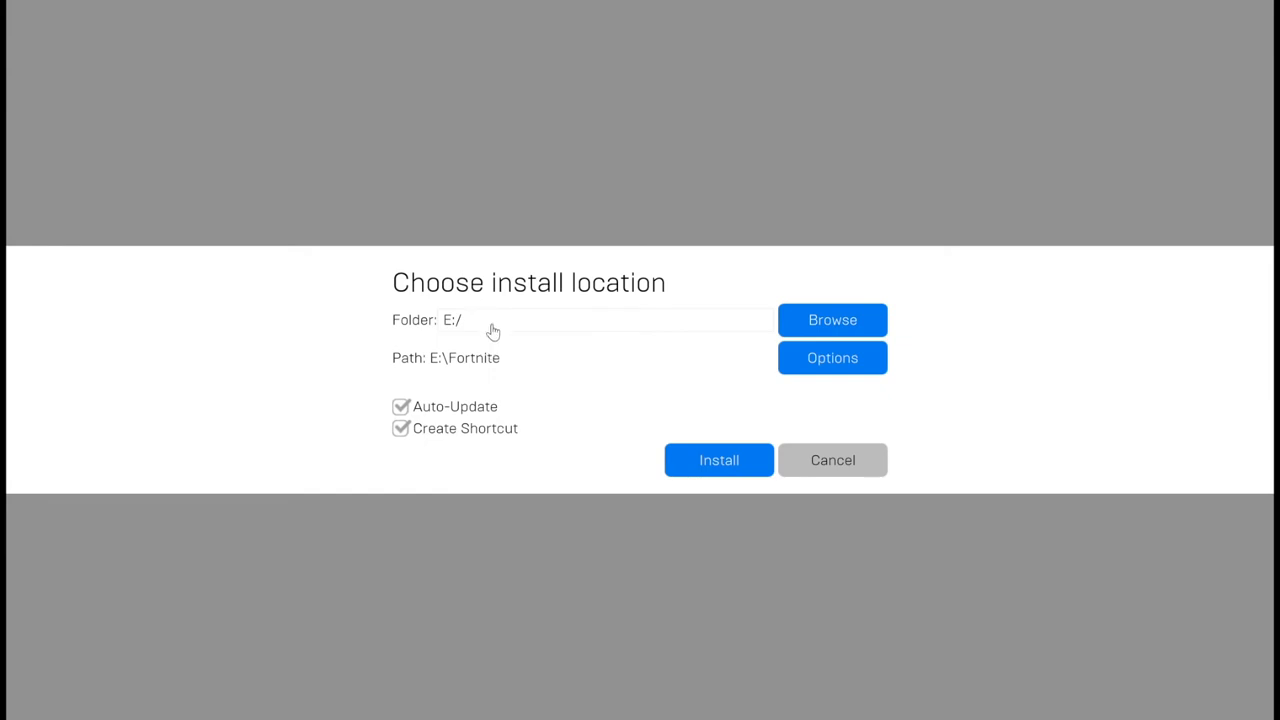
{"action": "mouse_move", "coordinate": [614, 306]}
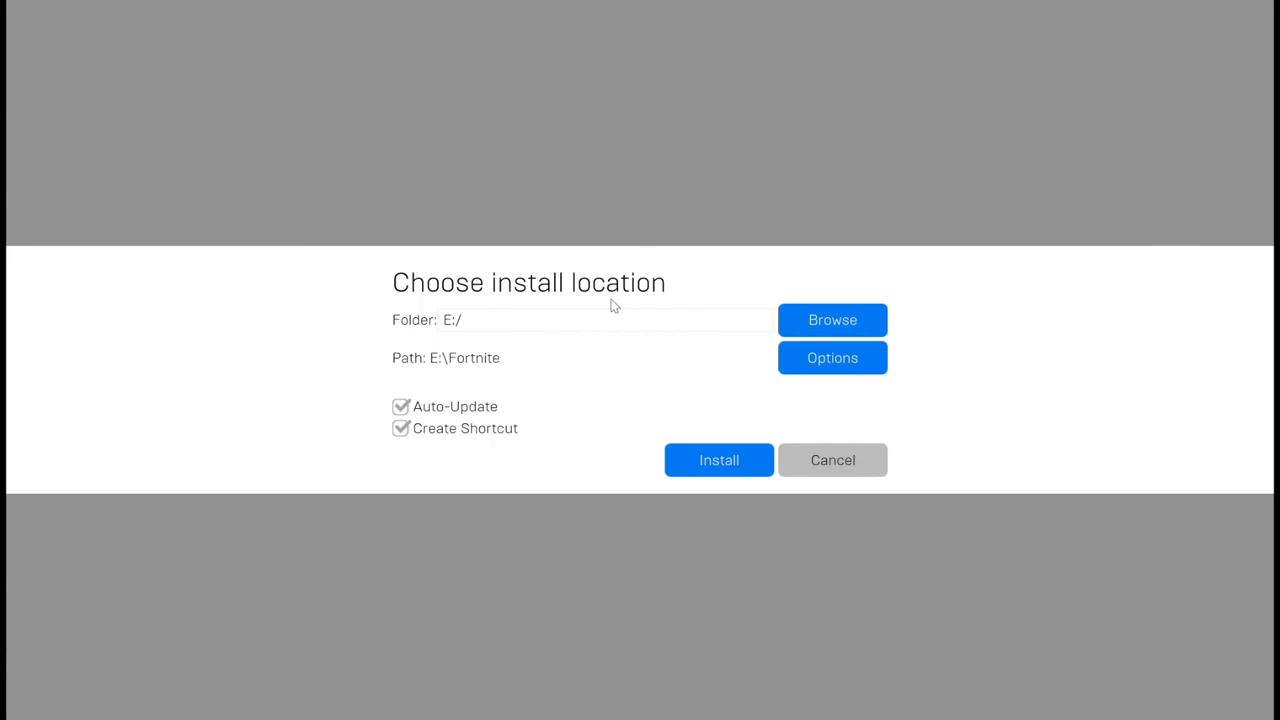
{"action": "mouse_move", "coordinate": [920, 422]}
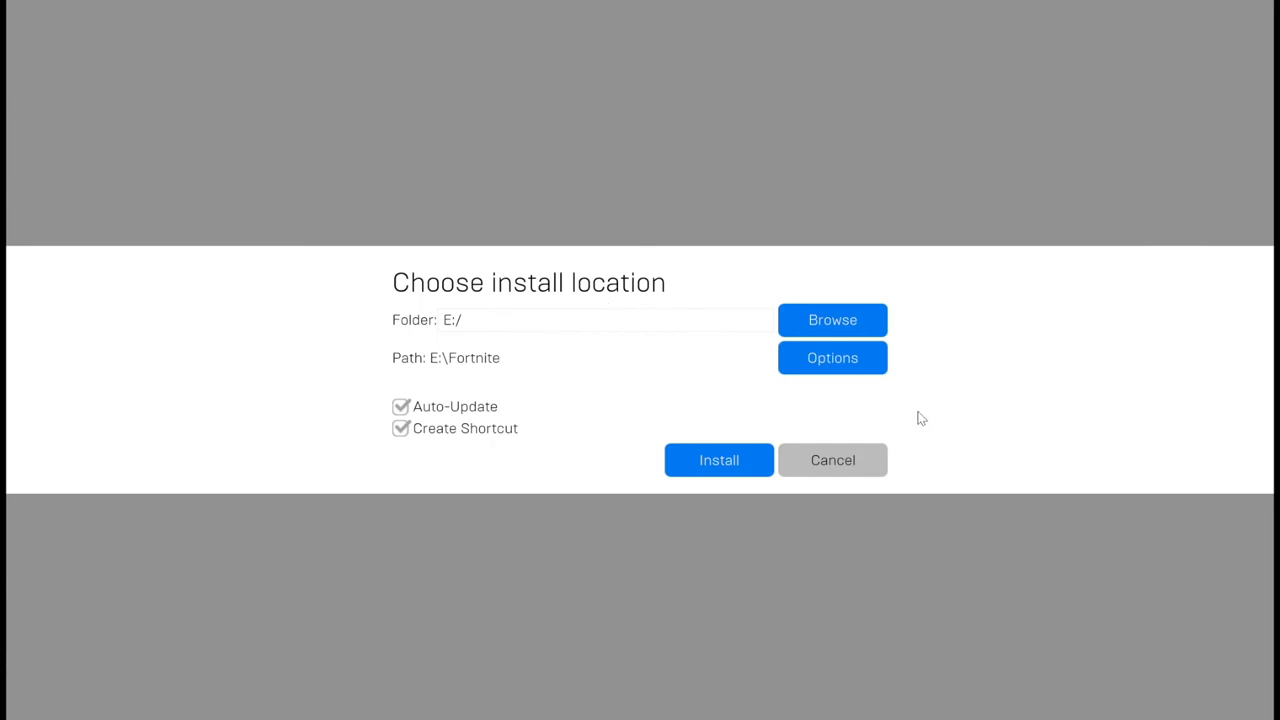
{"action": "mouse_move", "coordinate": [718, 460]}
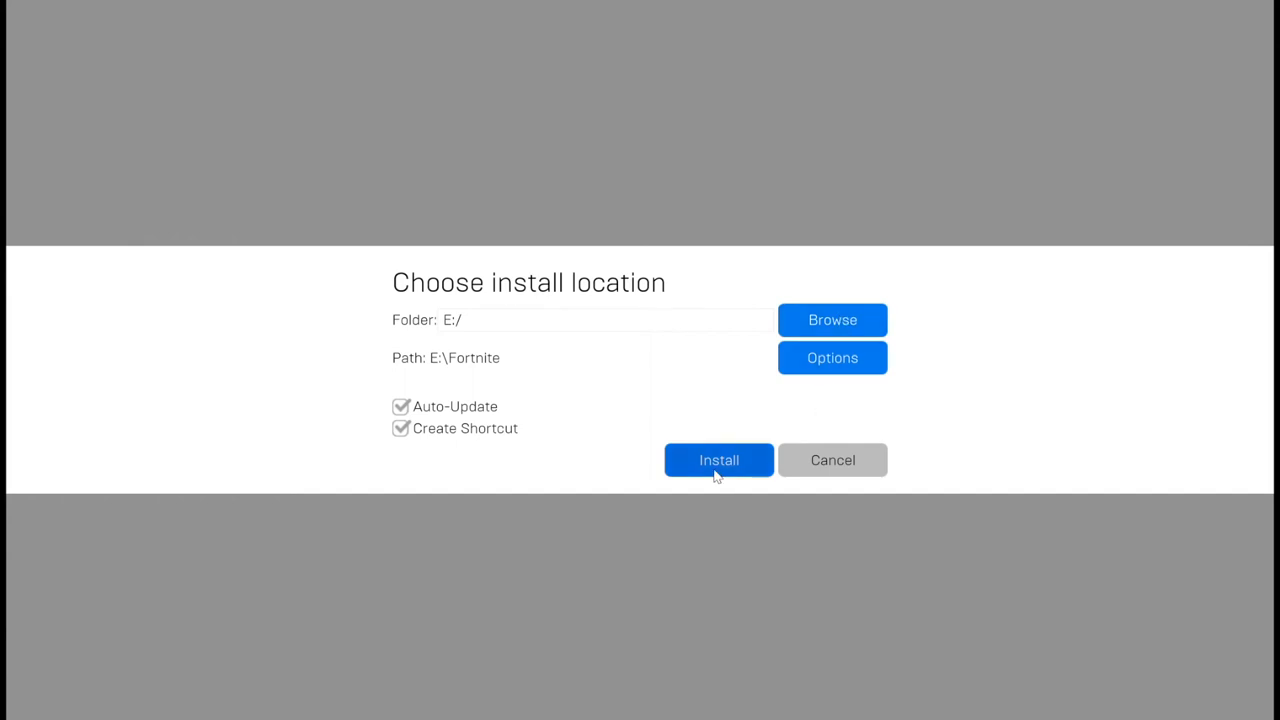